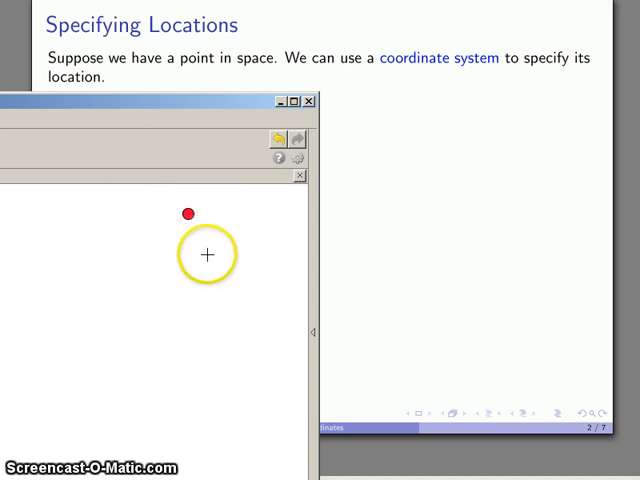
mouse_move(204, 208)
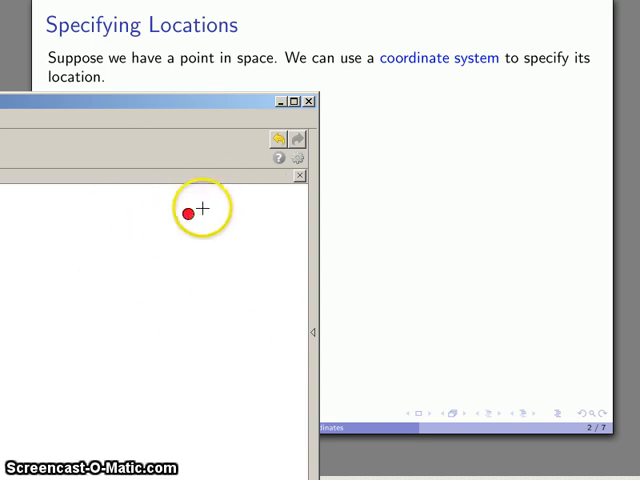
mouse_move(160, 192)
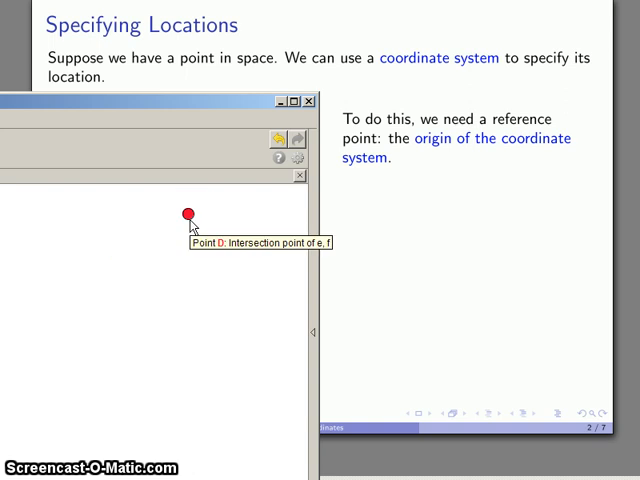
mouse_move(190, 224)
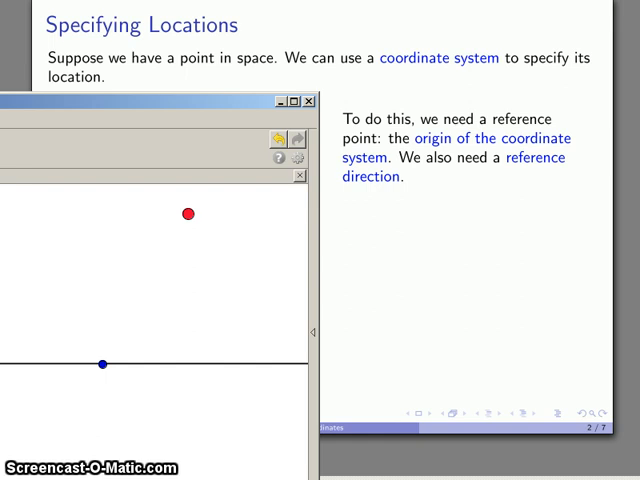
- Draw a horizontal reference line and mark the origin point on it below the red point
left_click(102, 364)
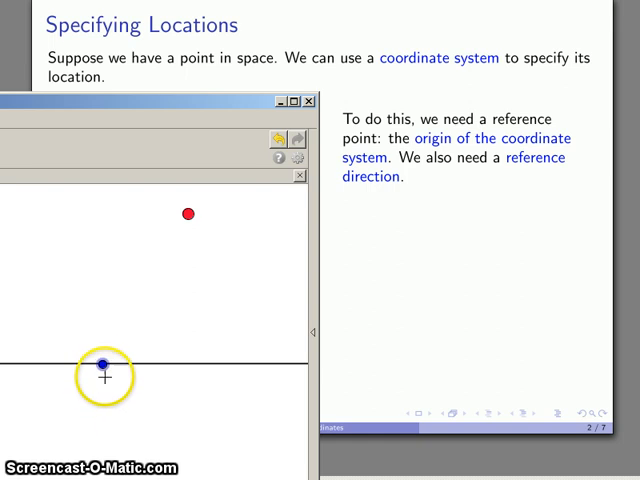
mouse_move(284, 372)
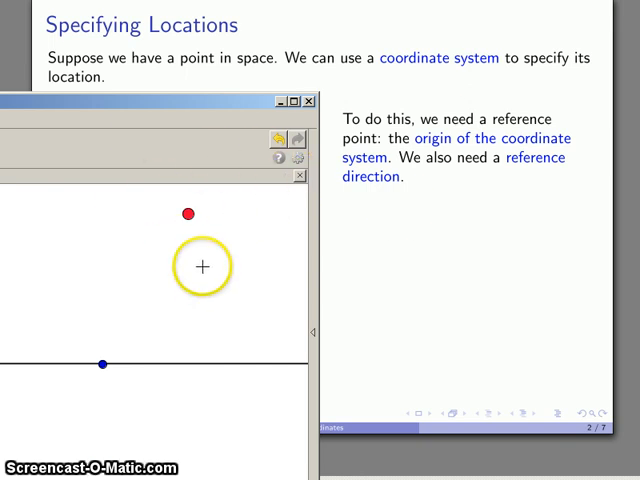
left_click(300, 176)
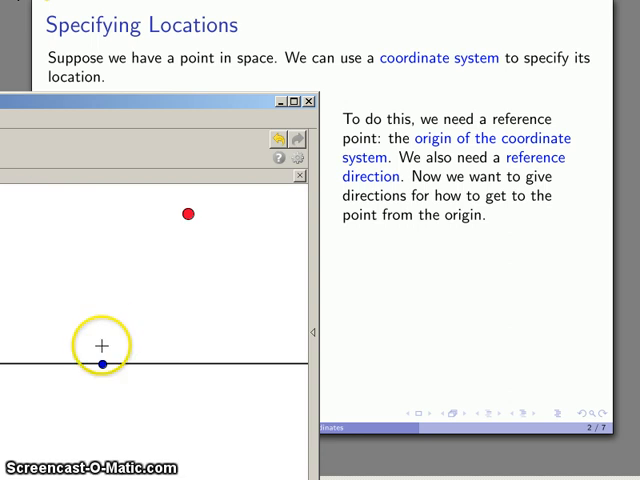
mouse_move(196, 232)
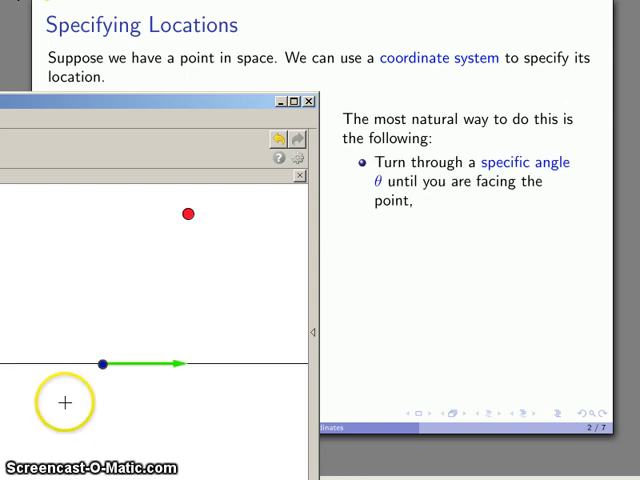
mouse_move(172, 384)
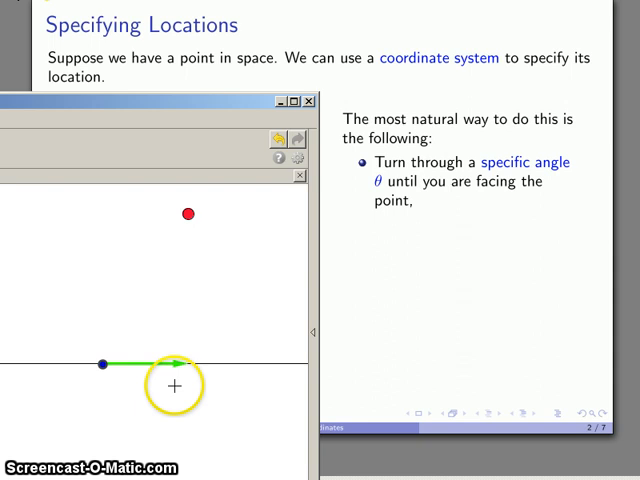
mouse_move(142, 388)
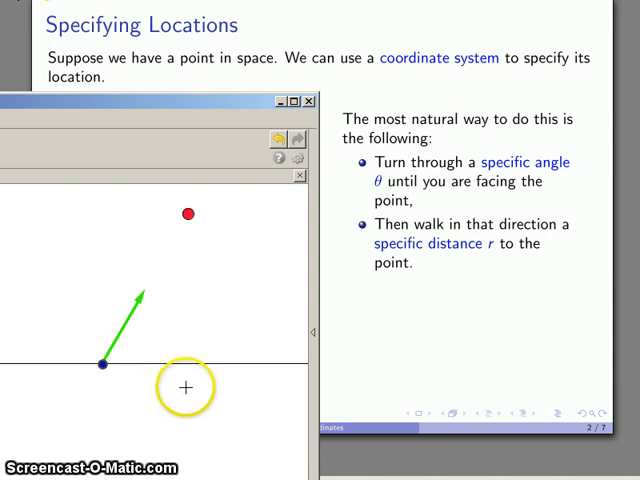
mouse_move(172, 244)
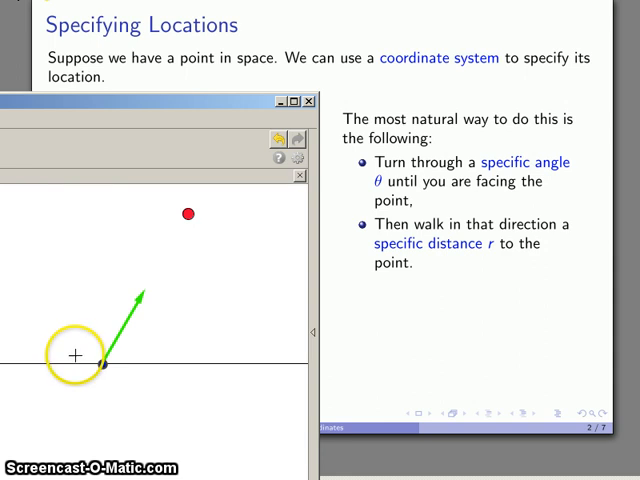
mouse_move(52, 222)
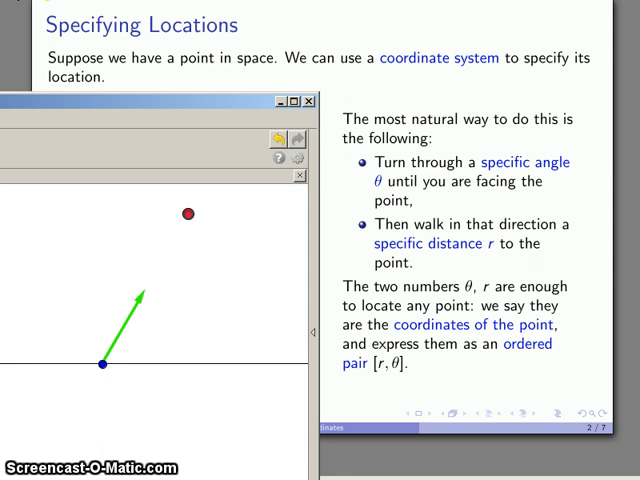
mouse_move(492, 246)
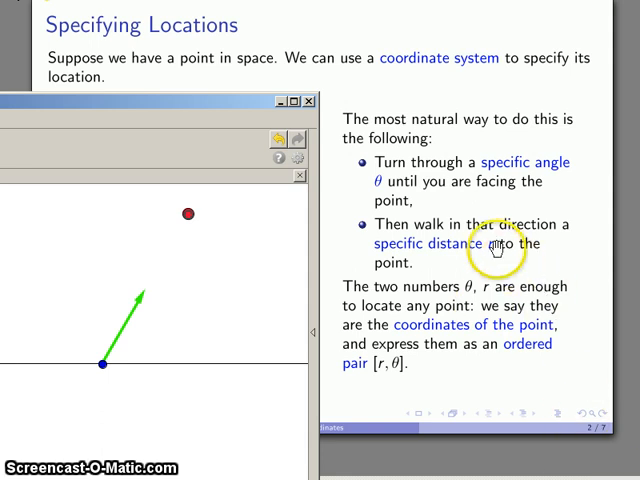
mouse_move(356, 212)
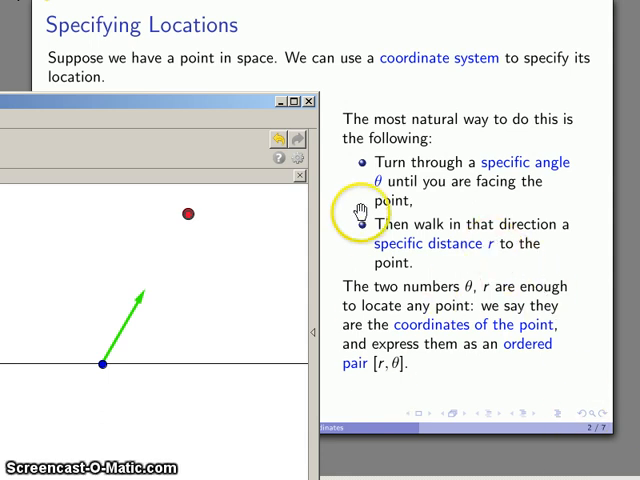
mouse_move(402, 384)
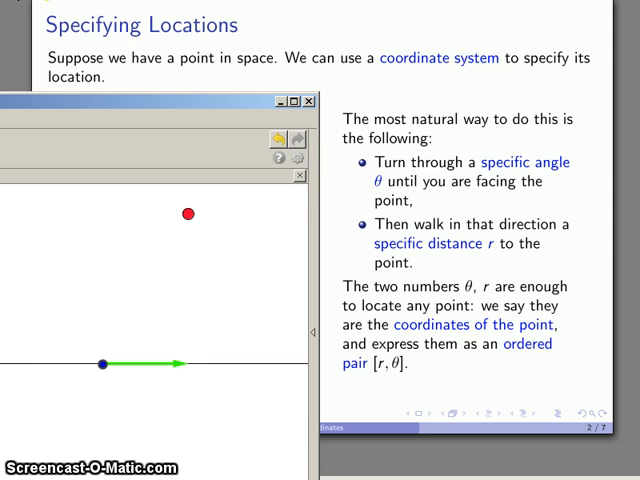
left_click_drag(184, 364, 180, 330)
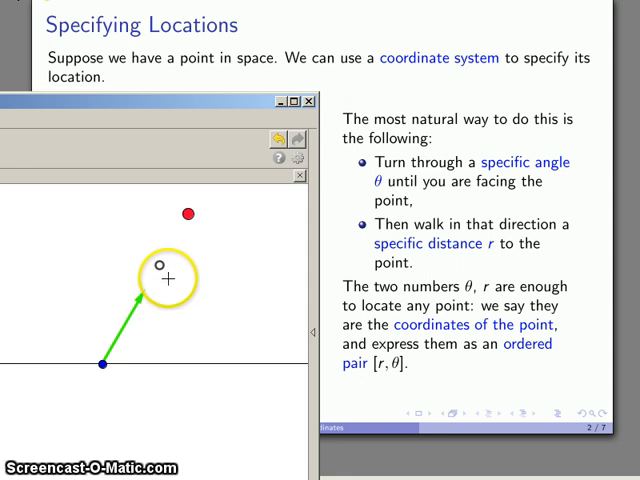
mouse_move(24, 320)
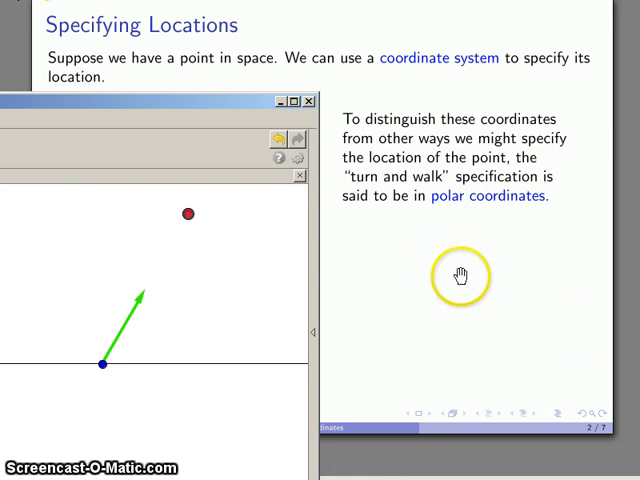
mouse_move(444, 200)
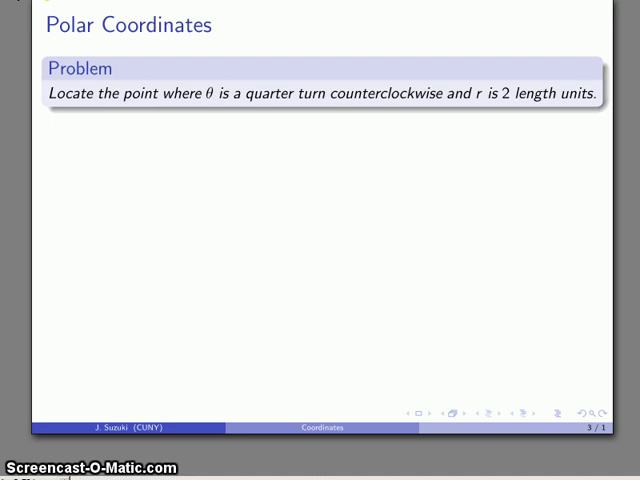
mouse_move(236, 108)
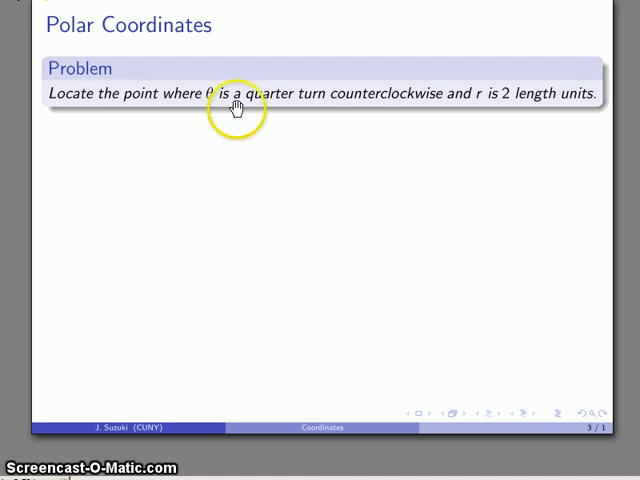
mouse_move(292, 104)
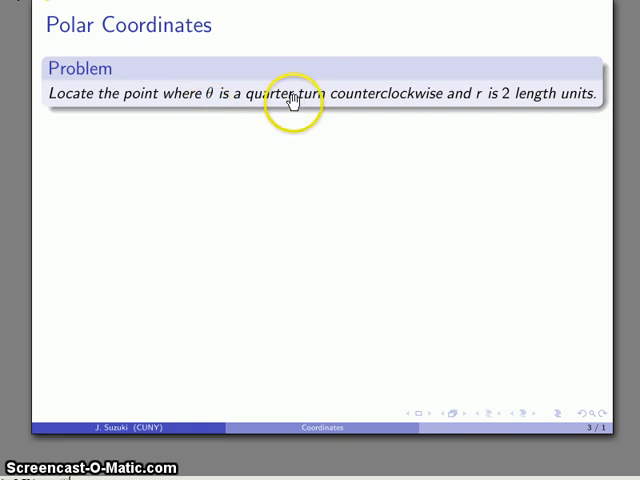
mouse_move(400, 112)
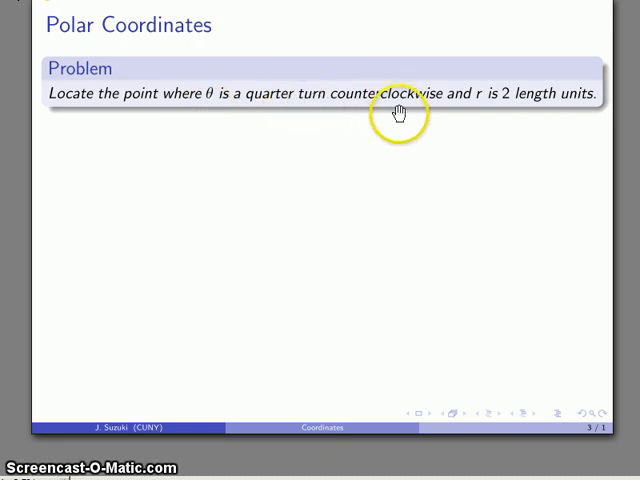
mouse_move(424, 112)
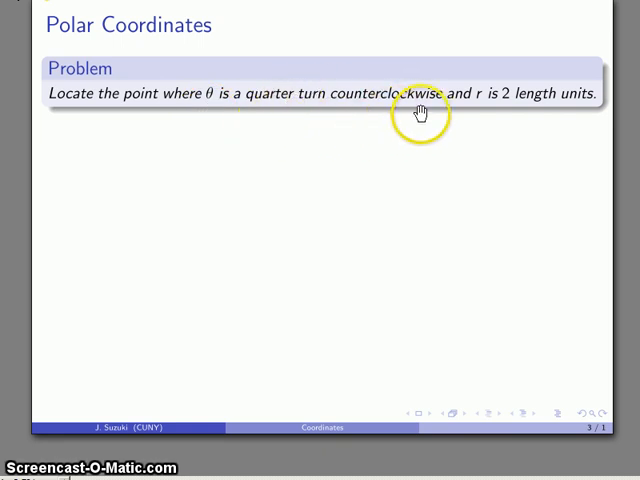
mouse_move(472, 104)
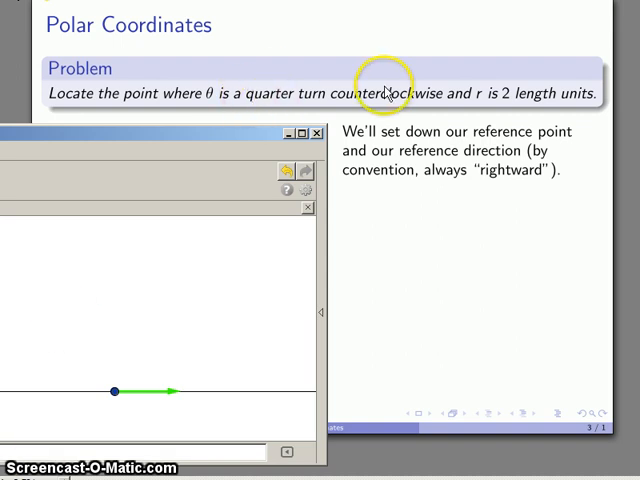
mouse_move(196, 382)
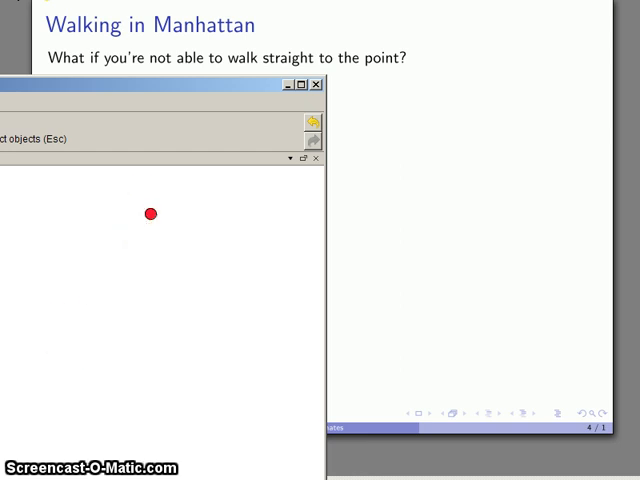
left_click(76, 328)
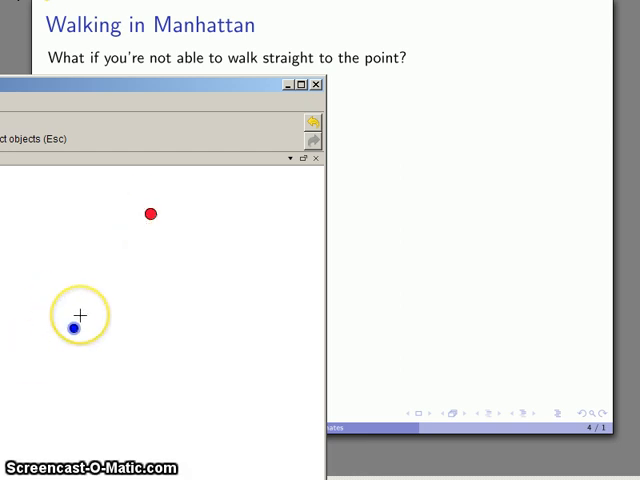
mouse_move(82, 336)
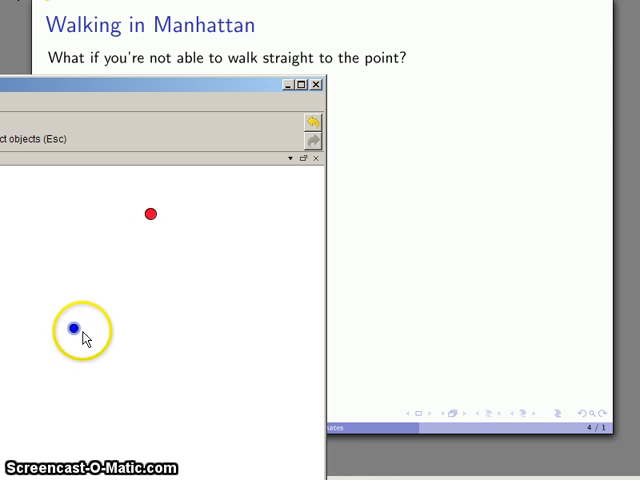
mouse_move(144, 262)
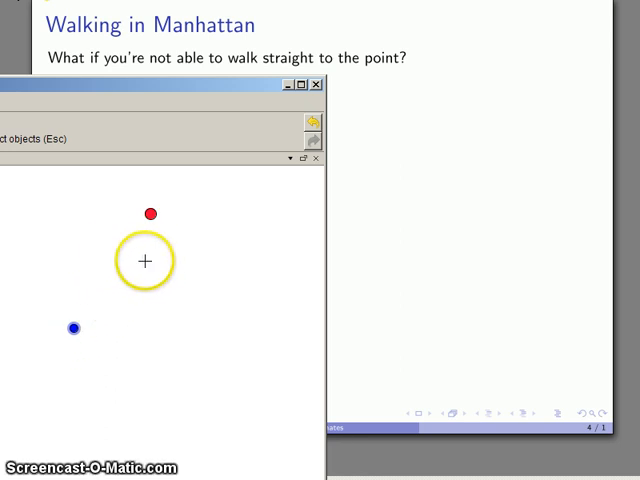
mouse_move(102, 256)
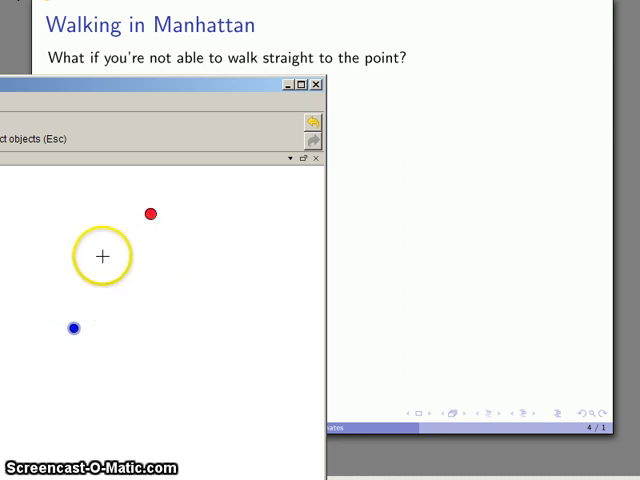
mouse_move(166, 292)
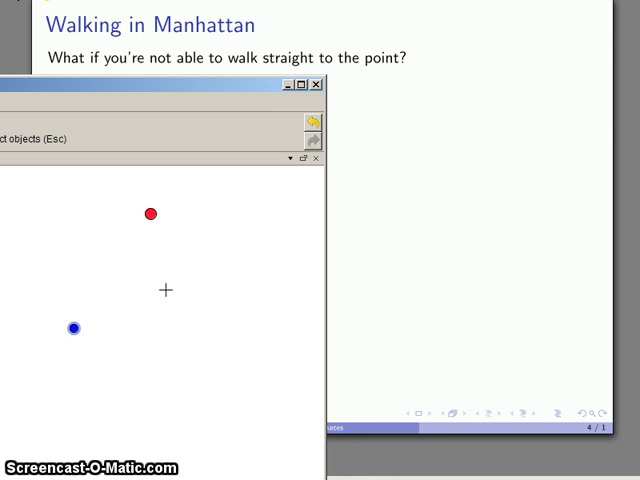
mouse_move(84, 318)
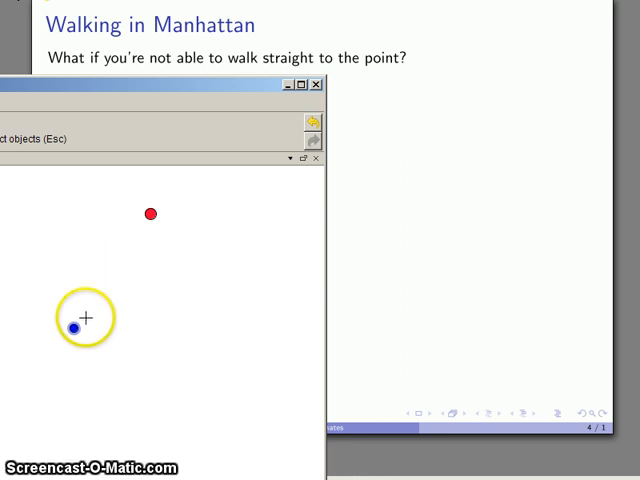
mouse_move(20, 238)
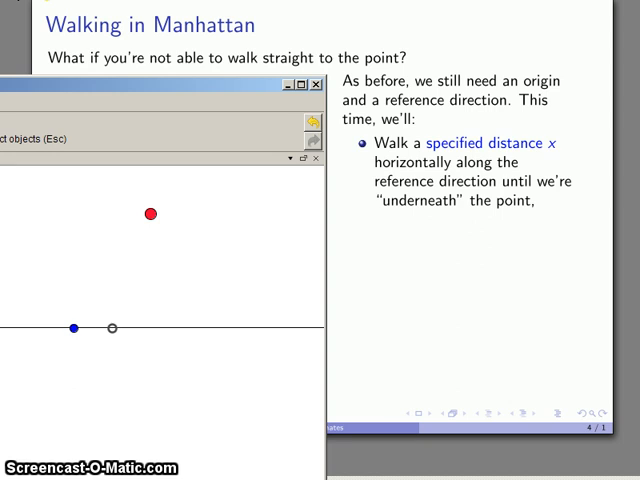
- Walk the point along the reference line until it sits directly beneath the red point, twice over
left_click_drag(112, 328, 152, 328)
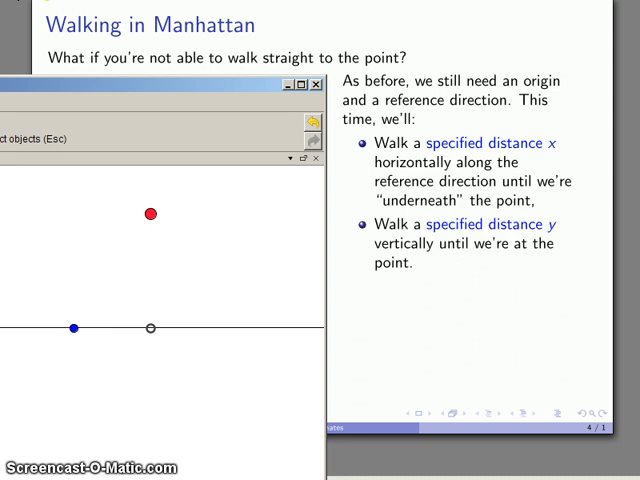
left_click_drag(152, 328, 152, 260)
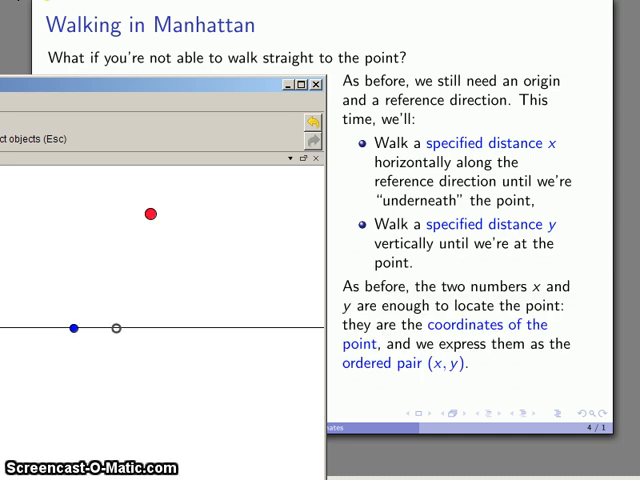
left_click_drag(116, 328, 152, 328)
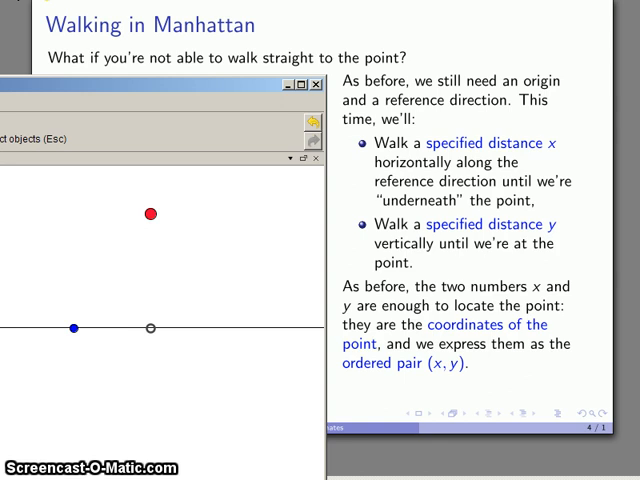
left_click_drag(152, 328, 152, 264)
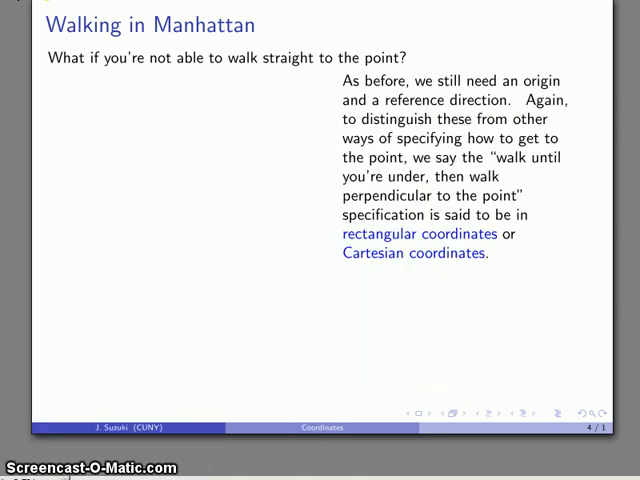
mouse_move(336, 240)
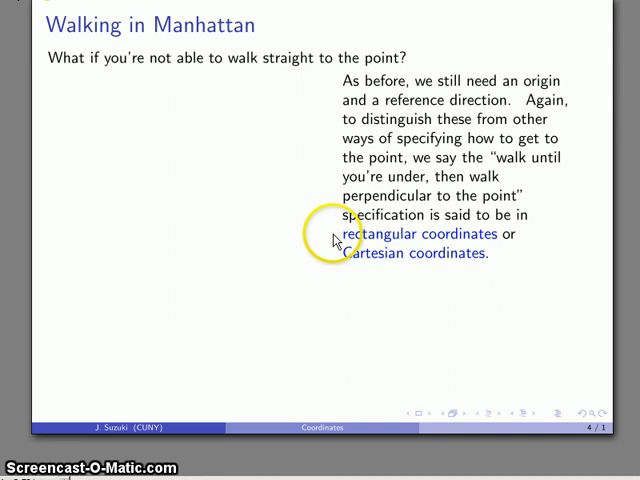
mouse_move(460, 232)
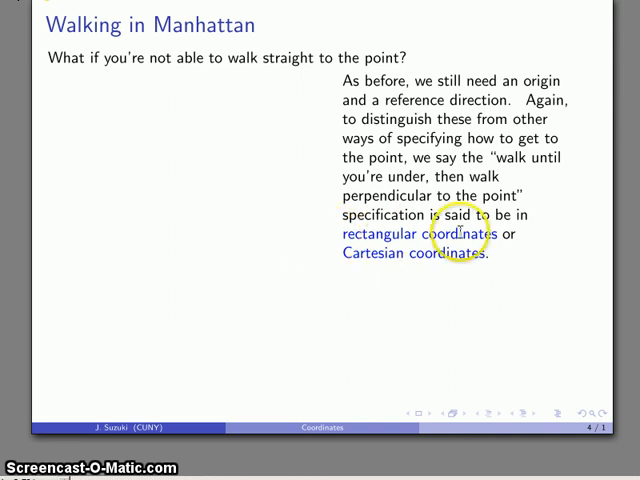
mouse_move(332, 272)
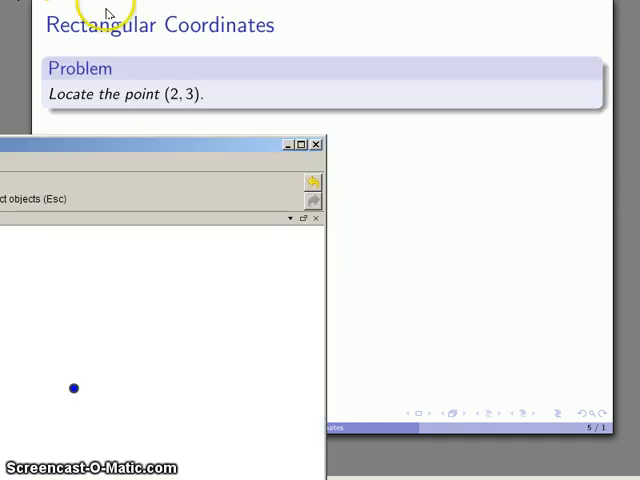
mouse_move(108, 12)
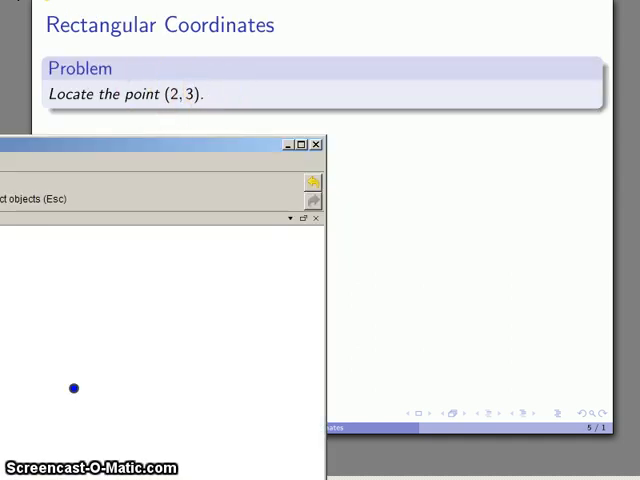
mouse_move(118, 122)
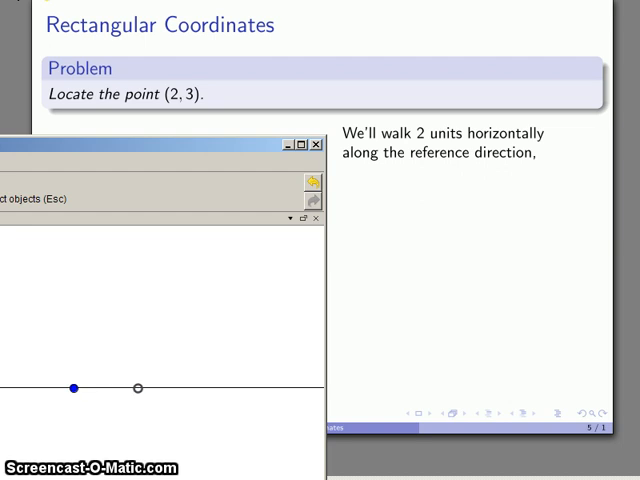
mouse_move(190, 94)
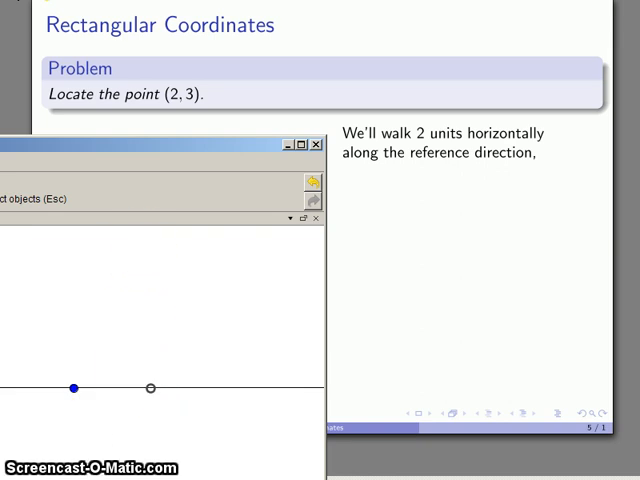
- Walk the point 2 units along the reference line, then mark 3 units up at (2, 3)
left_click_drag(152, 388, 152, 300)
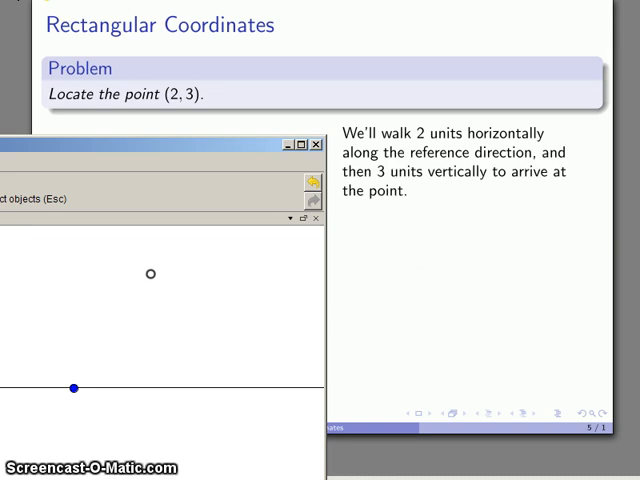
left_click(152, 274)
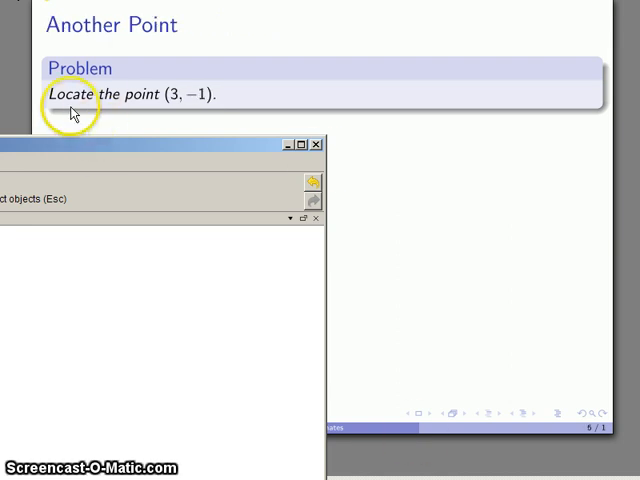
mouse_move(104, 322)
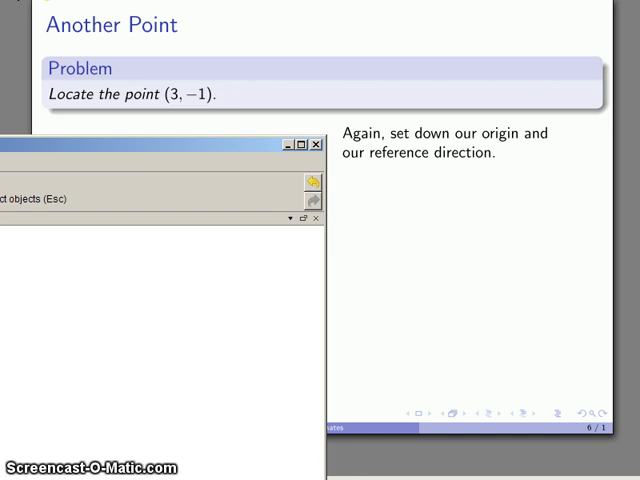
- Set the origin, walk 3 units along the reference line, then 1 unit down to mark (3, −1)
left_click(72, 388)
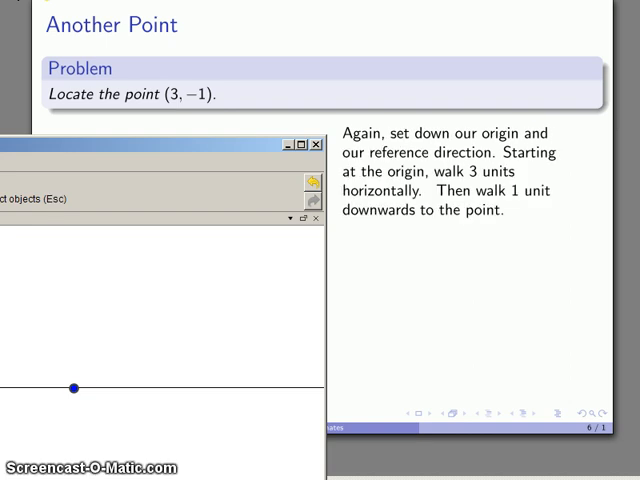
left_click(152, 388)
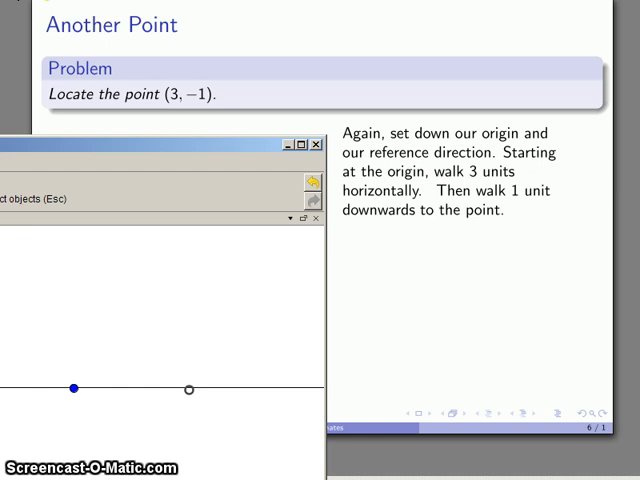
left_click_drag(188, 388, 188, 418)
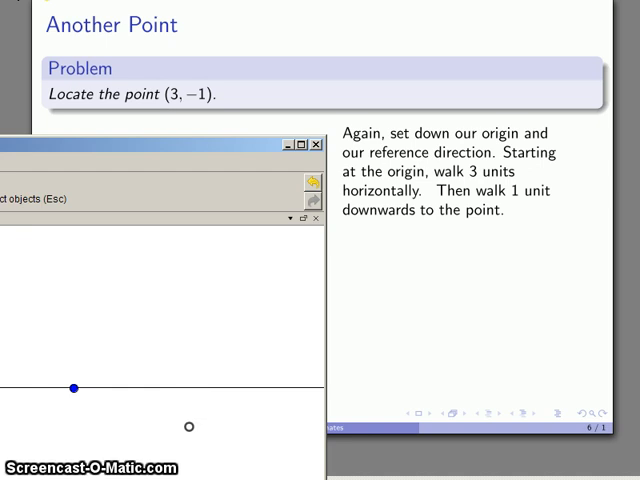
mouse_move(200, 368)
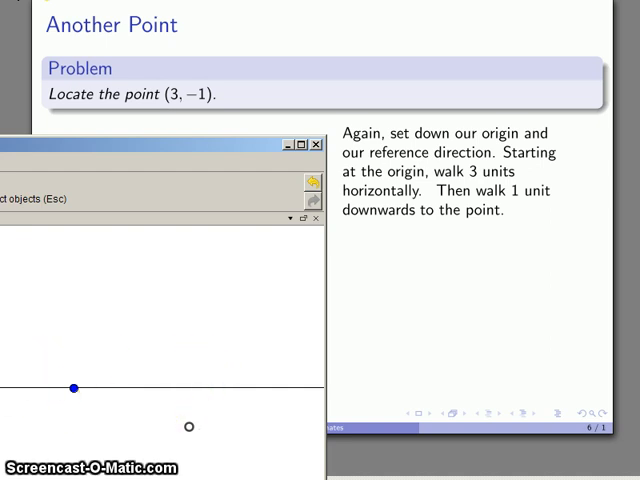
left_click(190, 428)
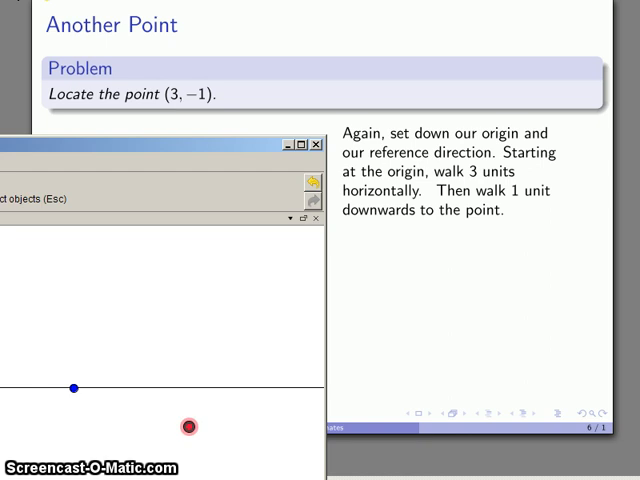